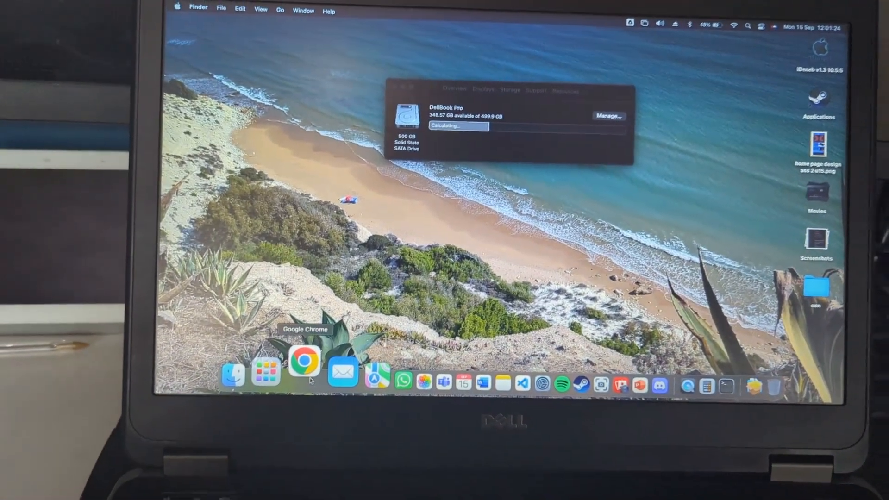
# Close the storage window showing ~348.57 GB free of the 499.9 GB drive
pyautogui.click(304, 365)
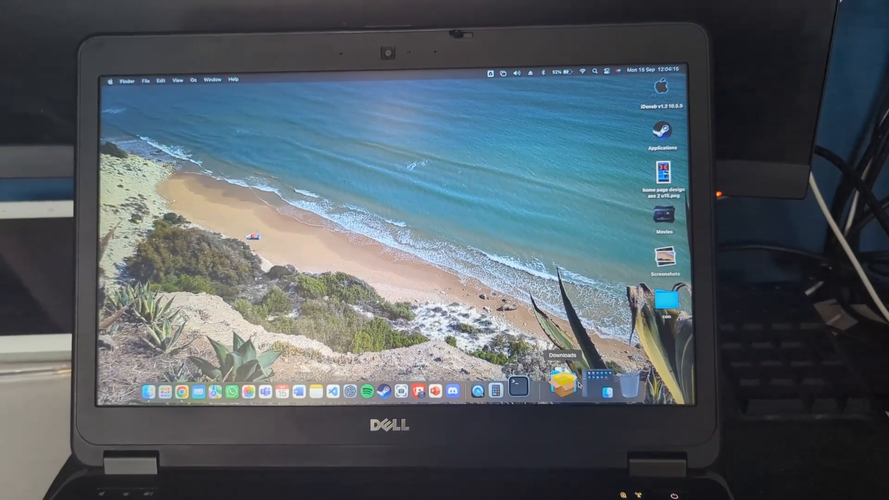
# Run neofetch in Terminal to show macOS 12.7.6, i5-4200M and 16 GB RAM, then bring up Screen Mirroring
pyautogui.click(516, 386)
pyautogui.write('neofetc')
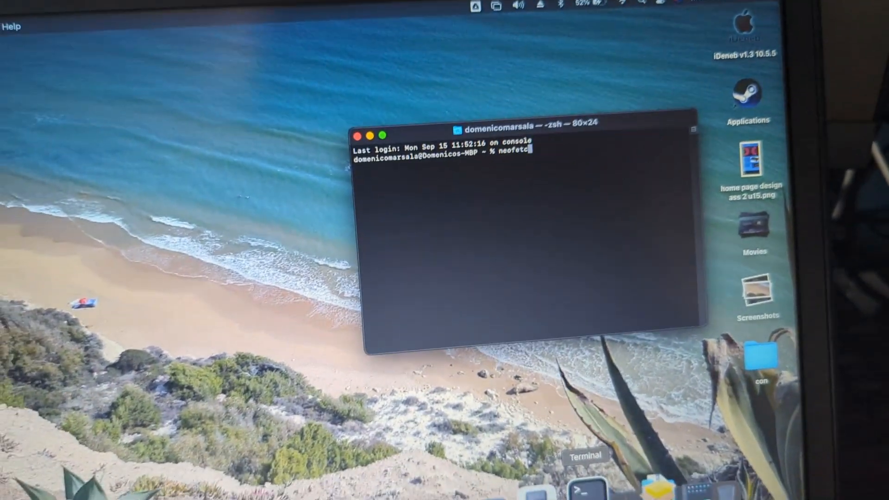
pyautogui.press('Return')
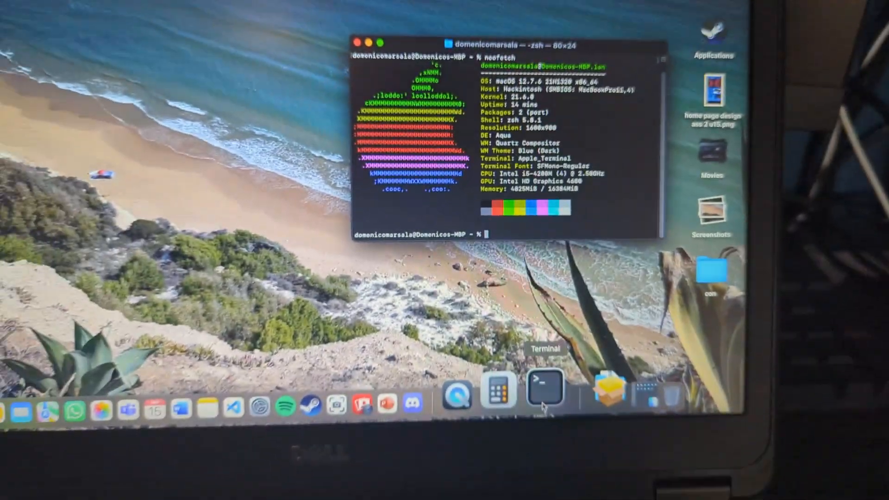
pyautogui.click(373, 141)
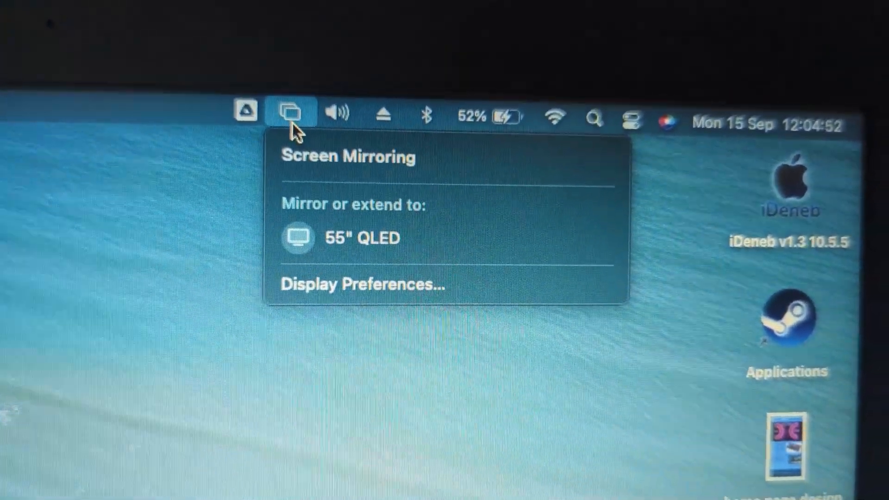
# Mirror the display to the 55" QLED TV
pyautogui.click(337, 112)
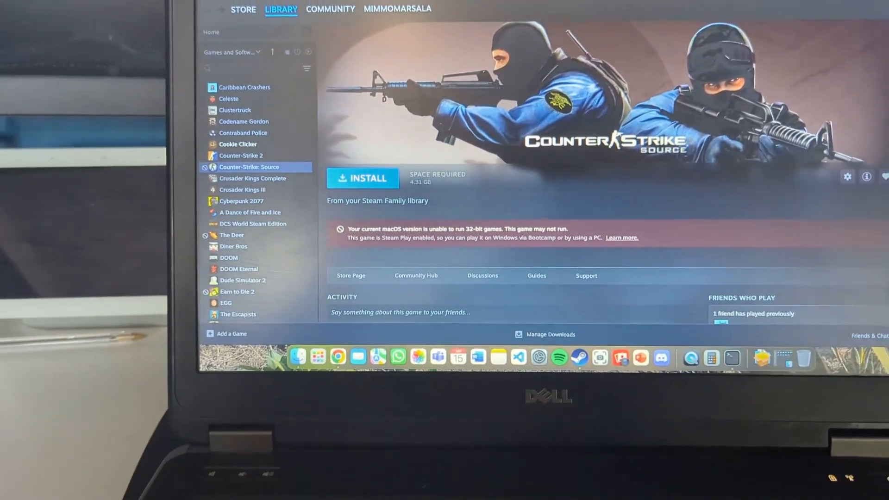
# Select Cookie Clicker in the library and launch it with Play
pyautogui.click(236, 144)
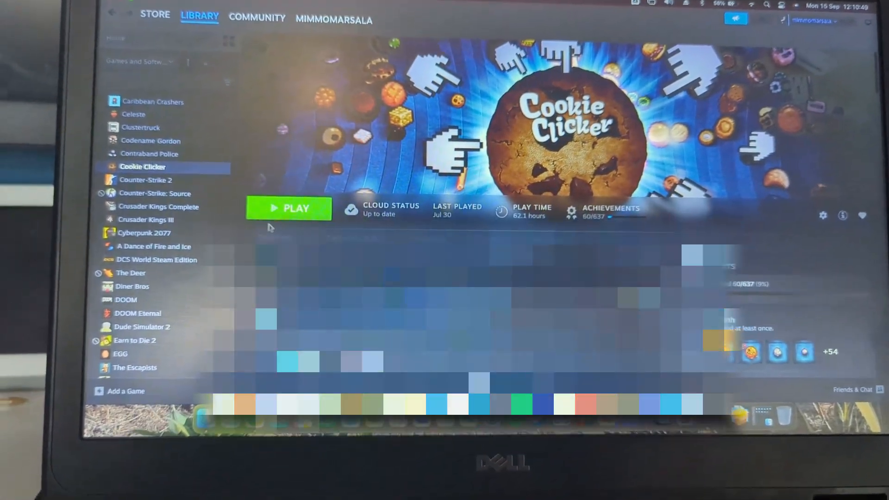
pyautogui.click(288, 208)
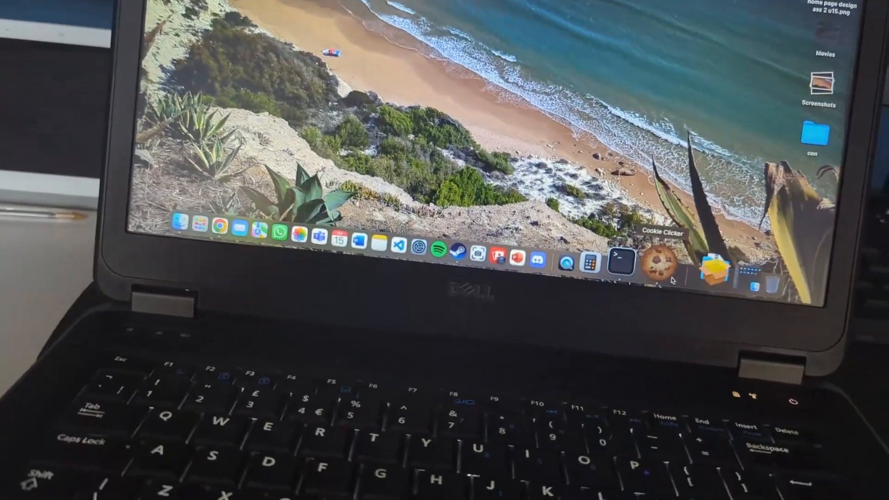
# Quit Cookie Clicker from the Dock, close the Steam store window, and start quitting Google Chrome
pyautogui.click(660, 262)
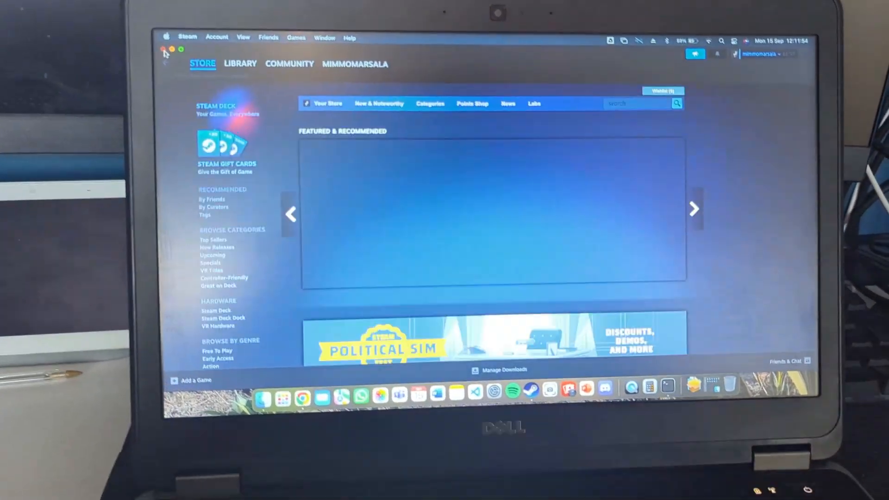
pyautogui.click(166, 50)
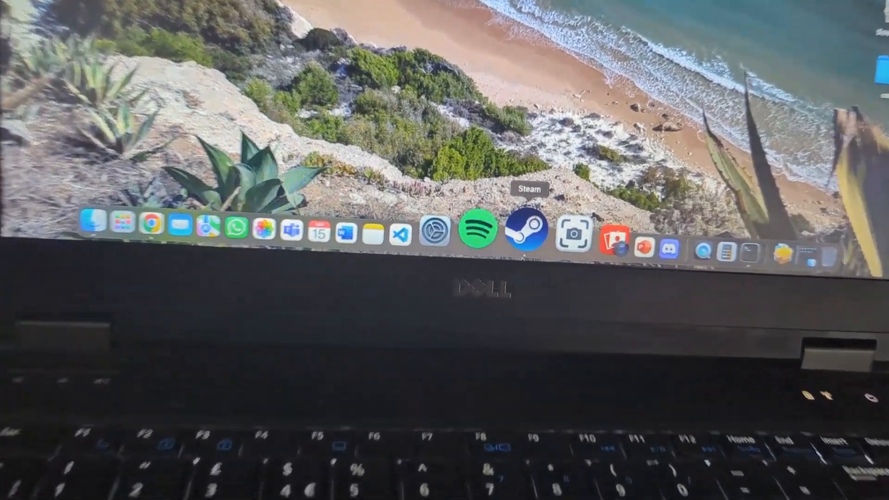
pyautogui.click(526, 227)
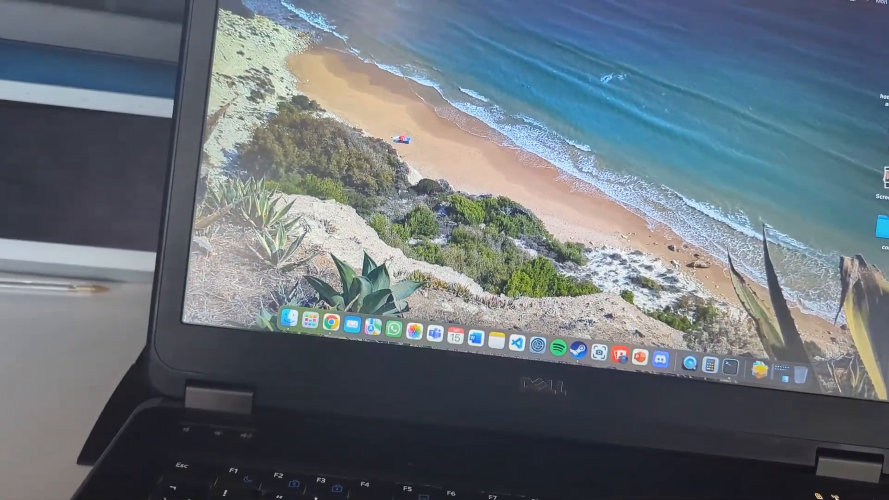
pyautogui.click(388, 53)
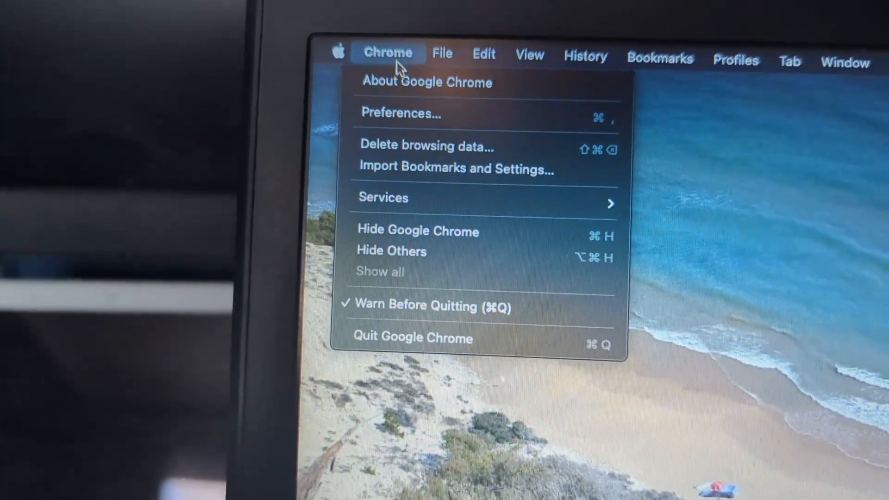